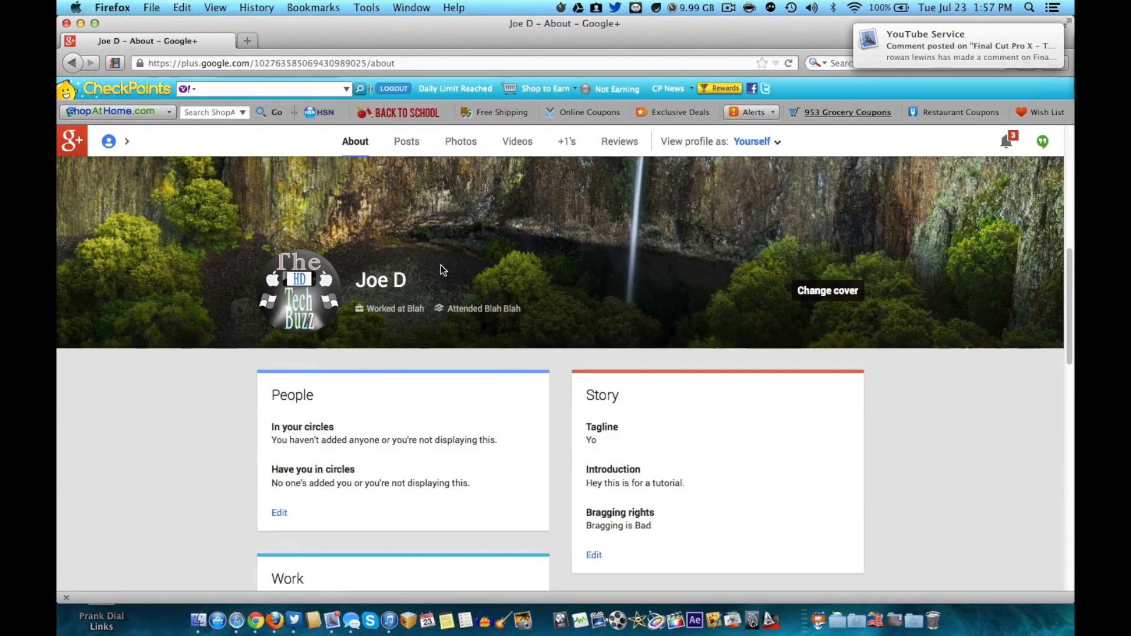
Step: Scroll through the Google+ profile's About details
{"action": "scroll", "scroll_direction": "down", "scroll_amount": 3}
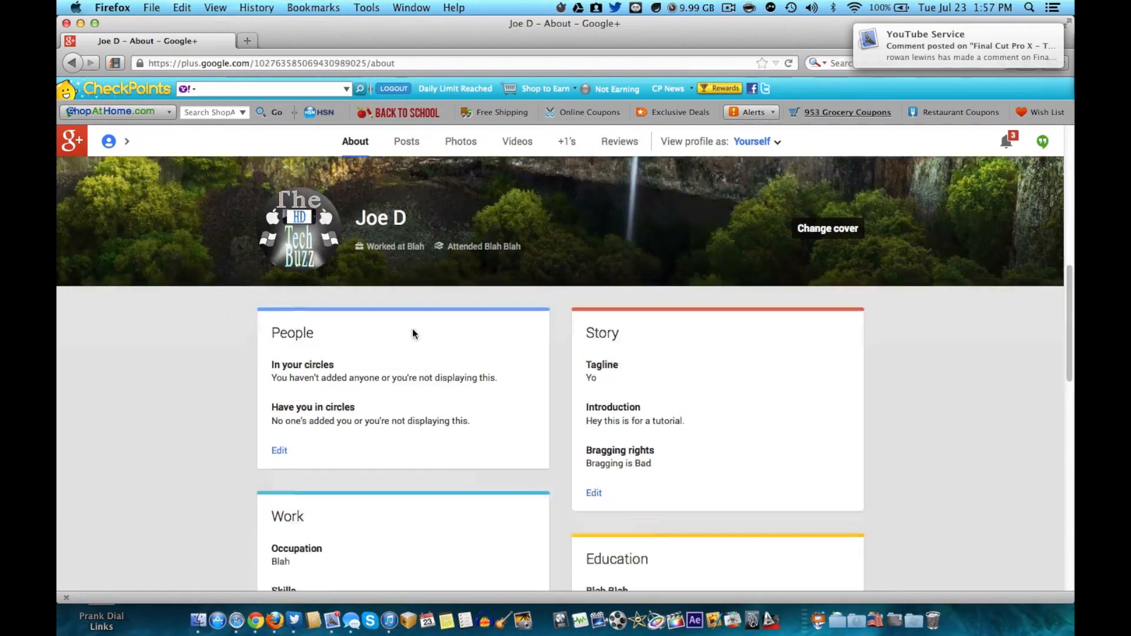
{"action": "scroll", "scroll_direction": "down", "scroll_amount": 3}
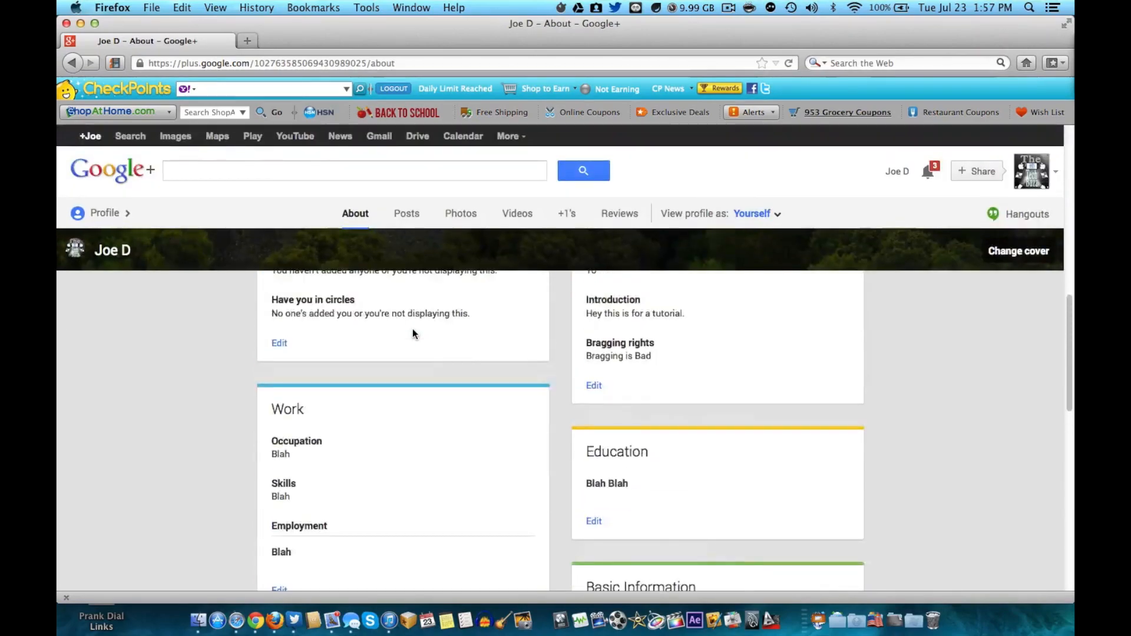
{"action": "scroll", "scroll_direction": "up", "scroll_amount": 3}
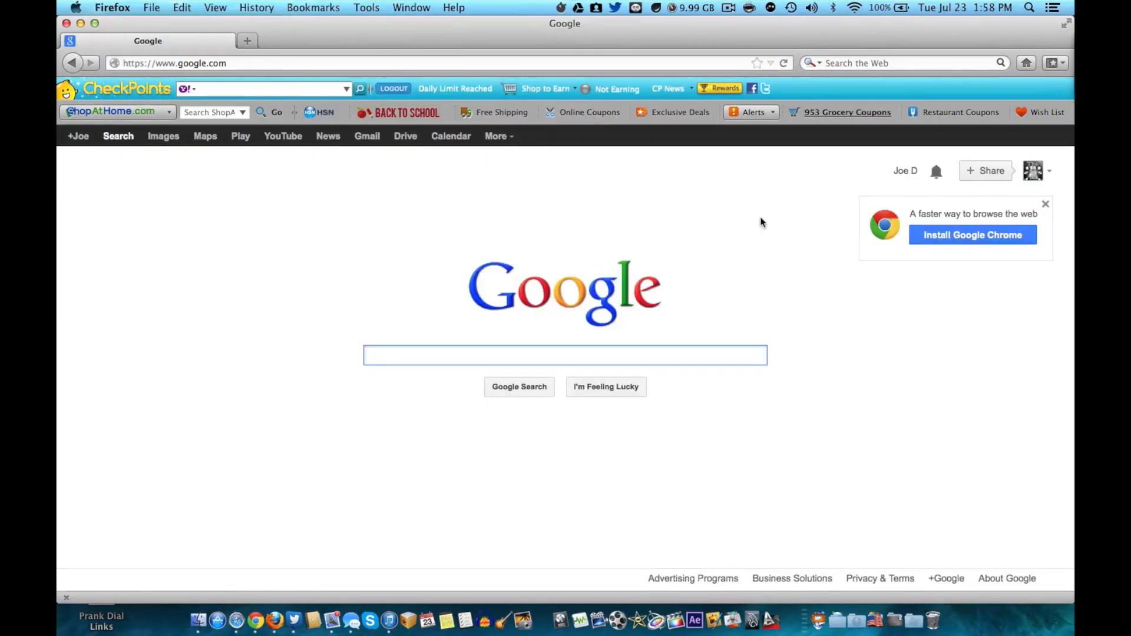
Step: Open the Account settings overview from the profile avatar's dropdown card
{"action": "left_click", "coordinate": [1032, 171]}
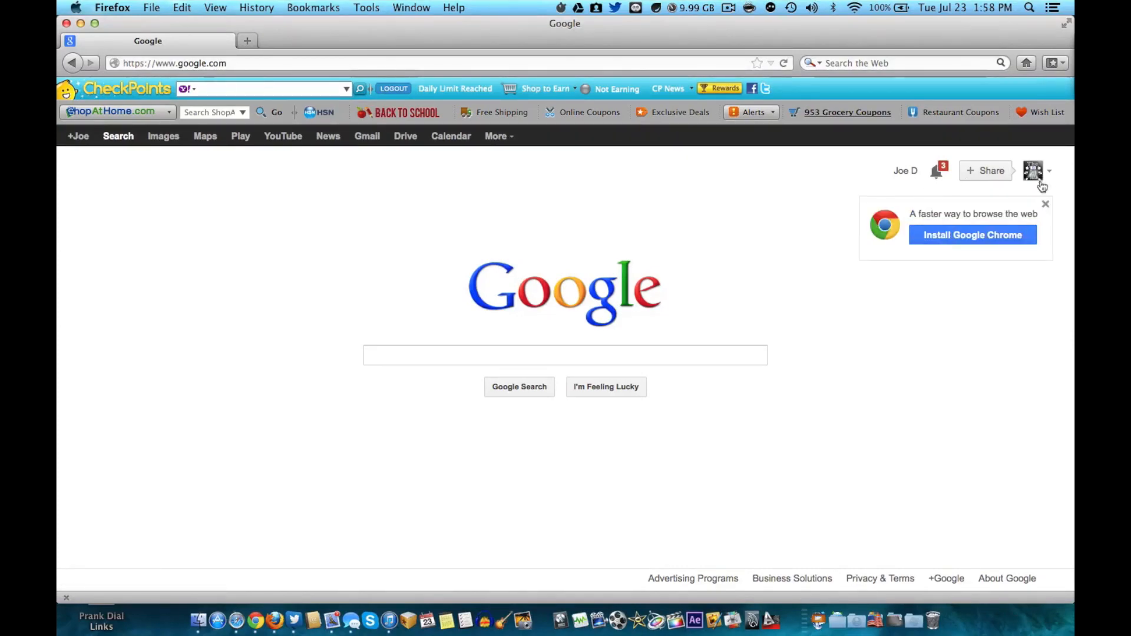
{"action": "left_click", "coordinate": [1034, 171]}
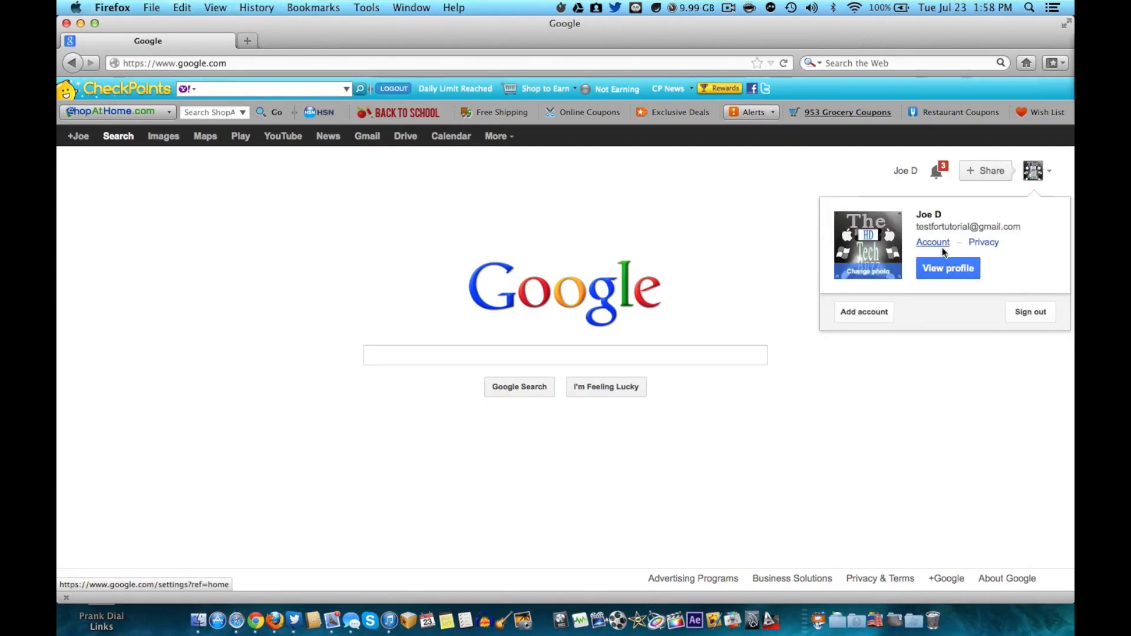
{"action": "left_click", "coordinate": [932, 242]}
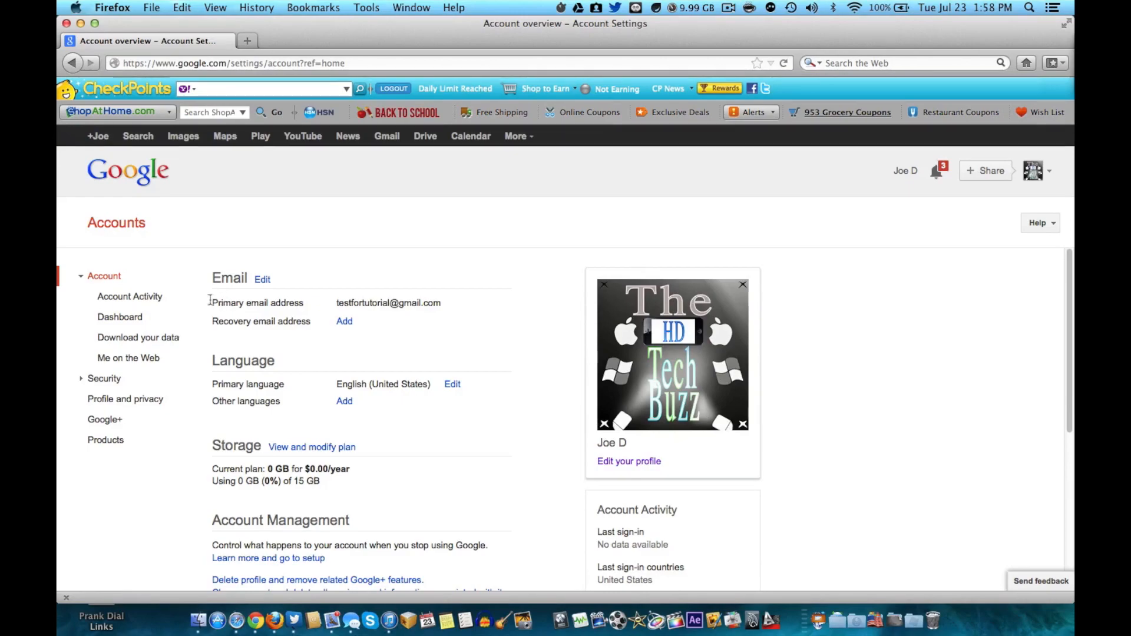
Step: Open 'Delete profile and remove related Google+ features' under Account Management
{"action": "left_click", "coordinate": [103, 276]}
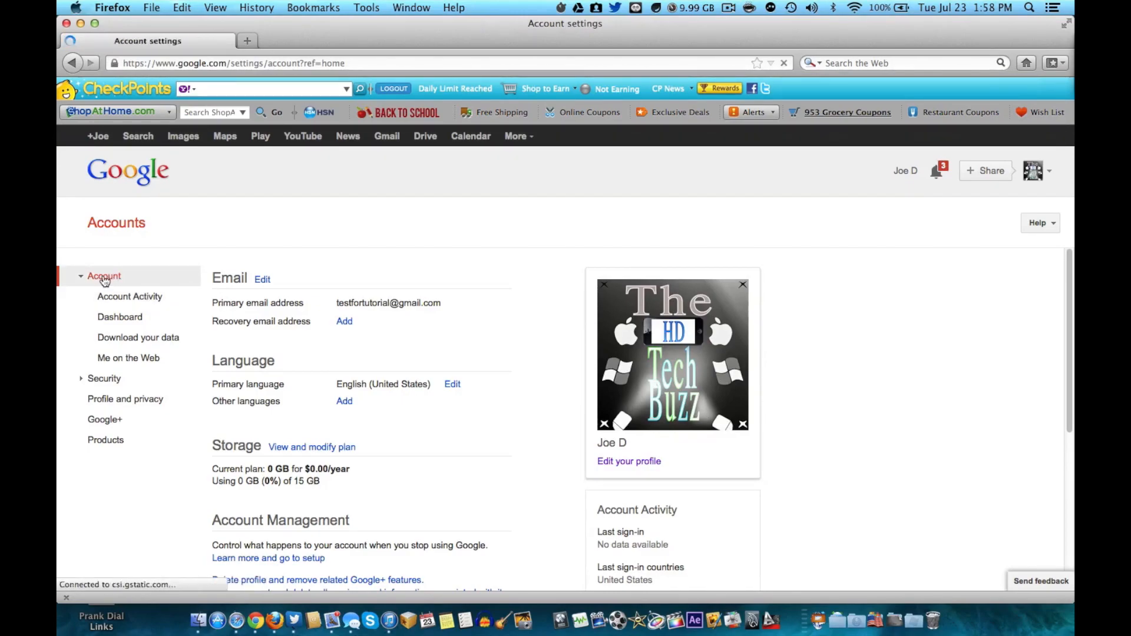
{"action": "left_click", "coordinate": [81, 276]}
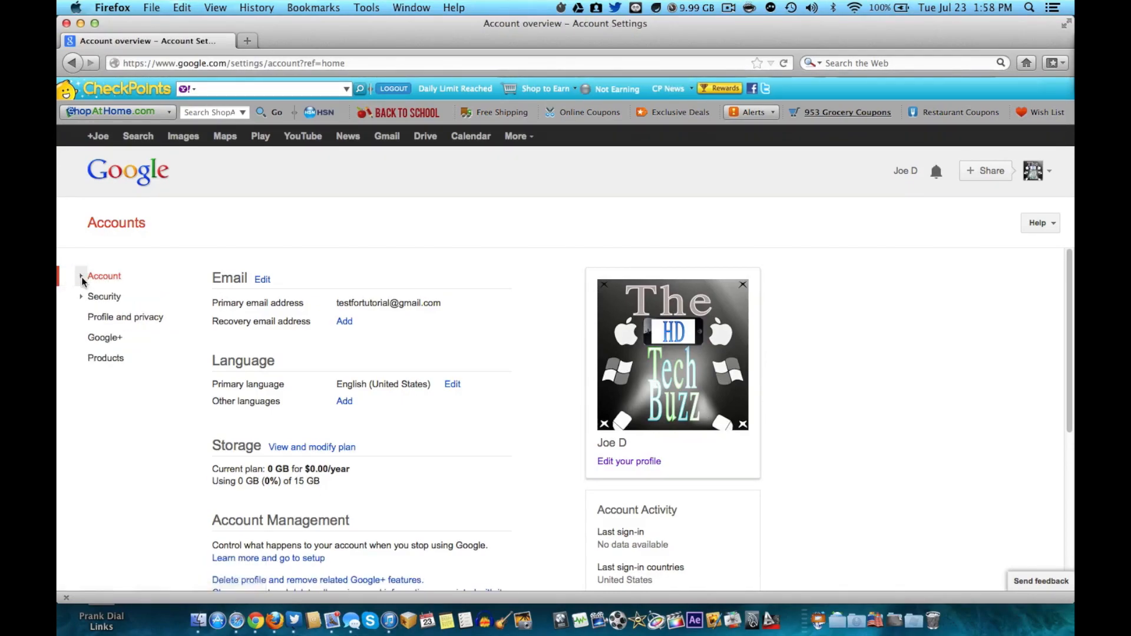
{"action": "left_click", "coordinate": [103, 275]}
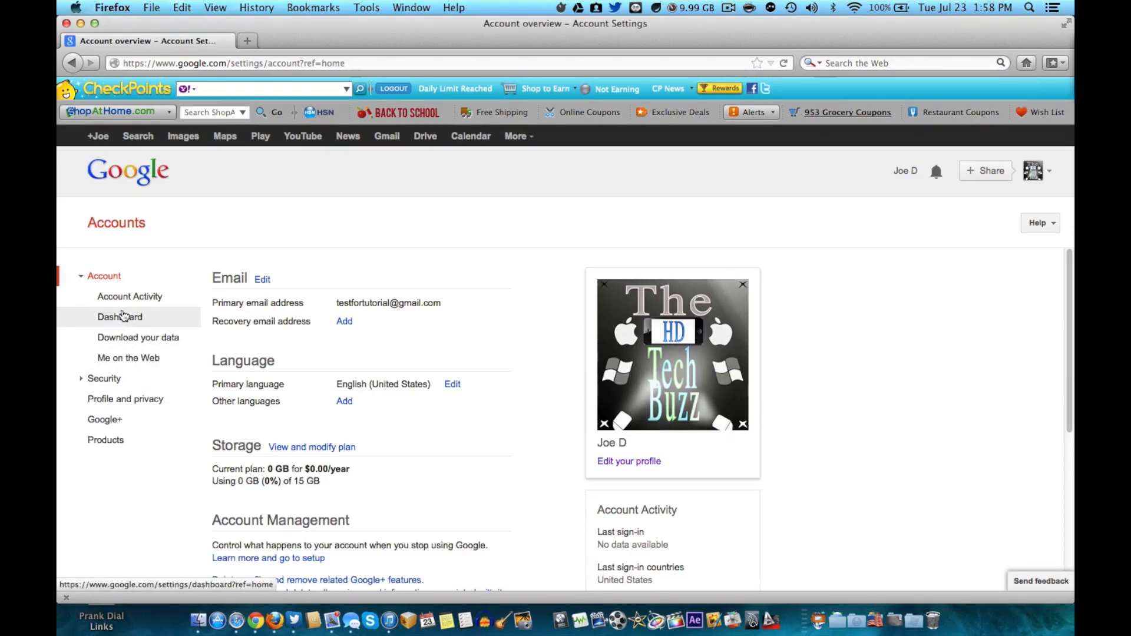
{"action": "scroll", "scroll_direction": "down", "scroll_amount": 3}
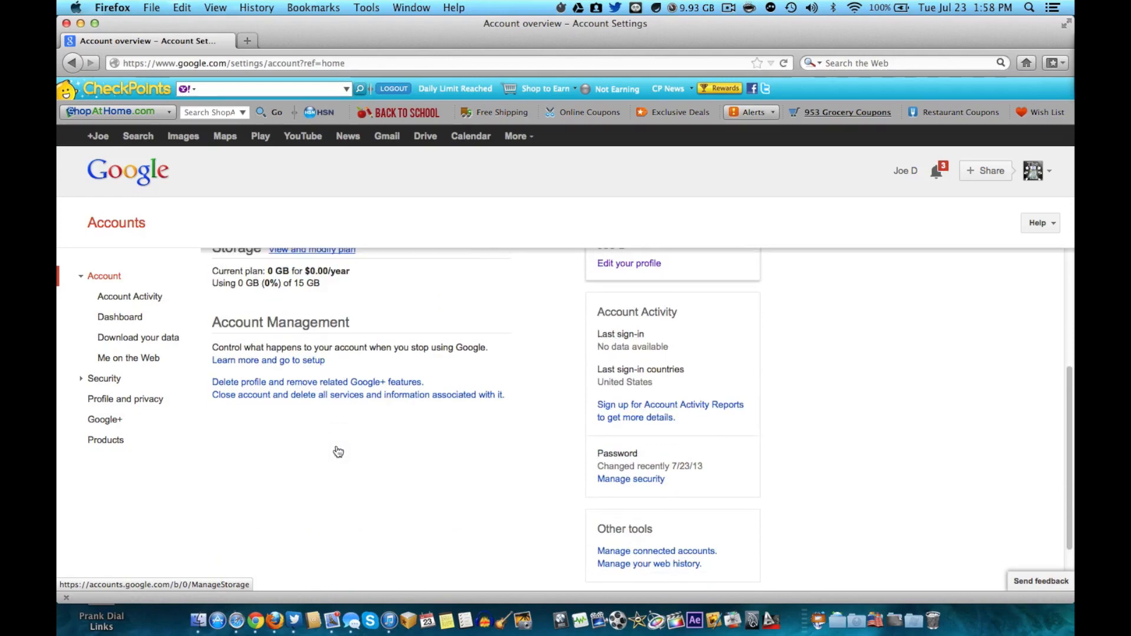
{"action": "mouse_move", "coordinate": [318, 383]}
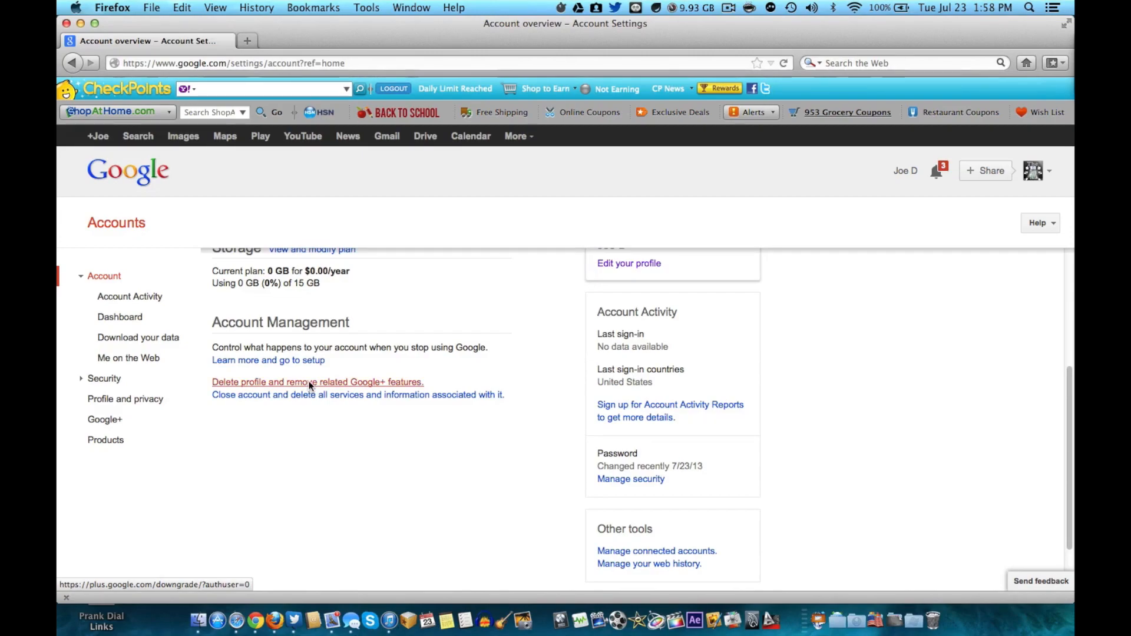
{"action": "left_click", "coordinate": [316, 382]}
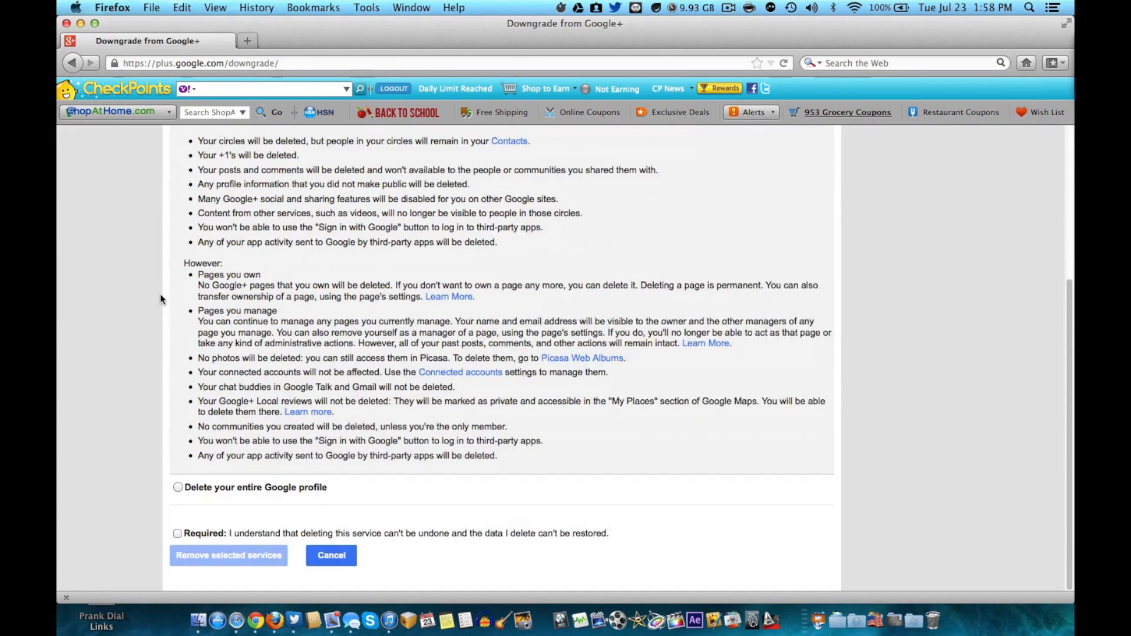
Step: Choose to delete only the Google+ content, not the whole profile
{"action": "left_click", "coordinate": [177, 487]}
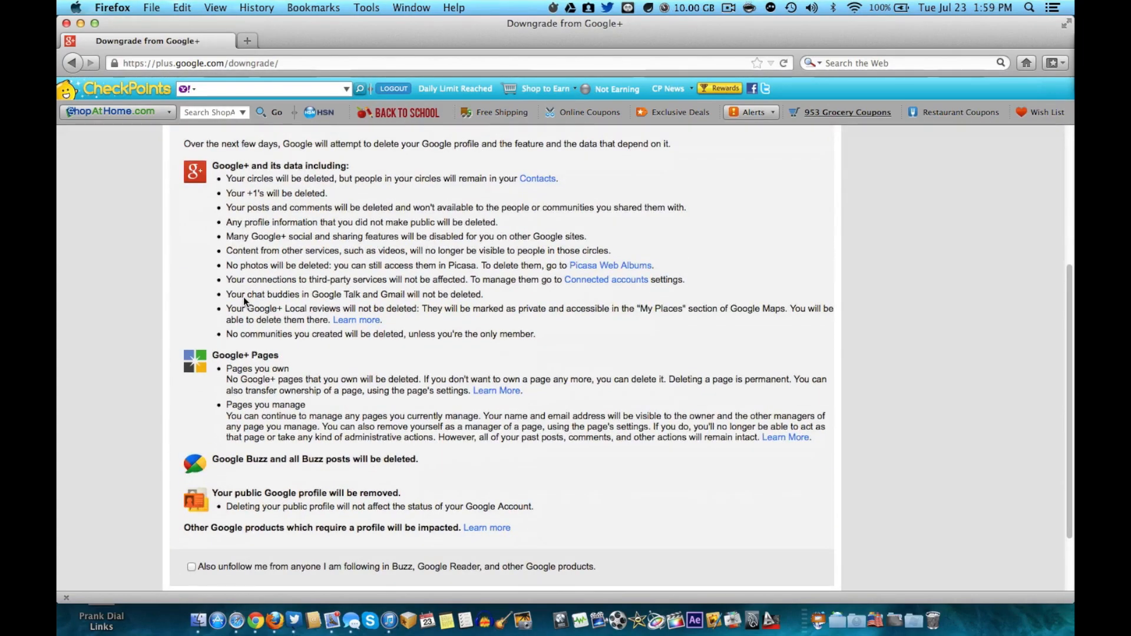
{"action": "scroll", "scroll_direction": "up", "scroll_amount": 3}
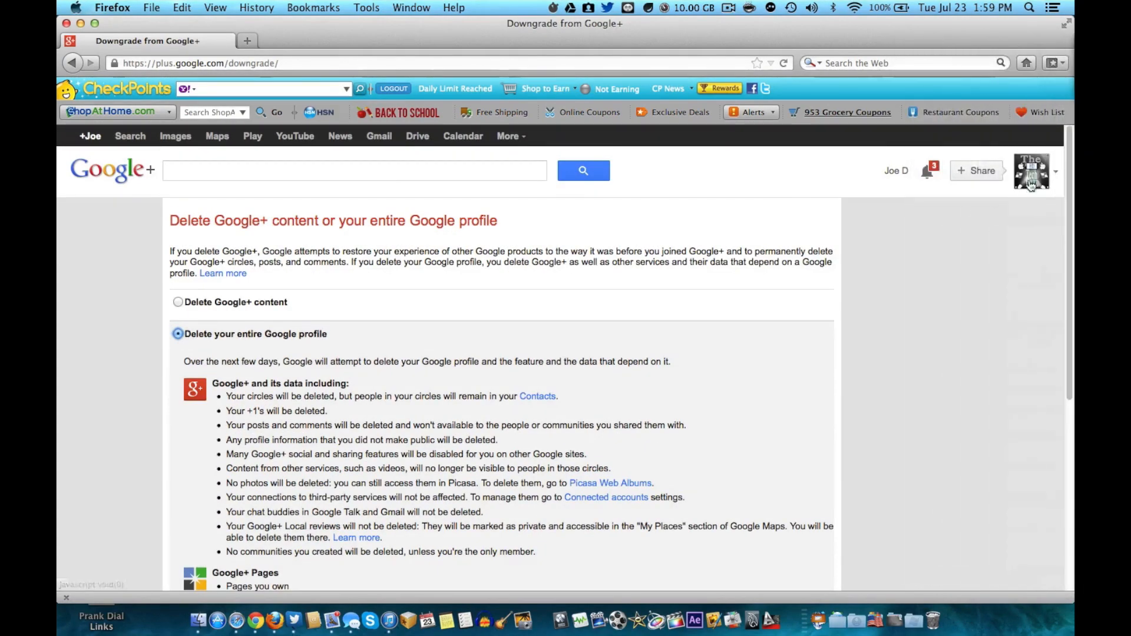
{"action": "left_click", "coordinate": [178, 302]}
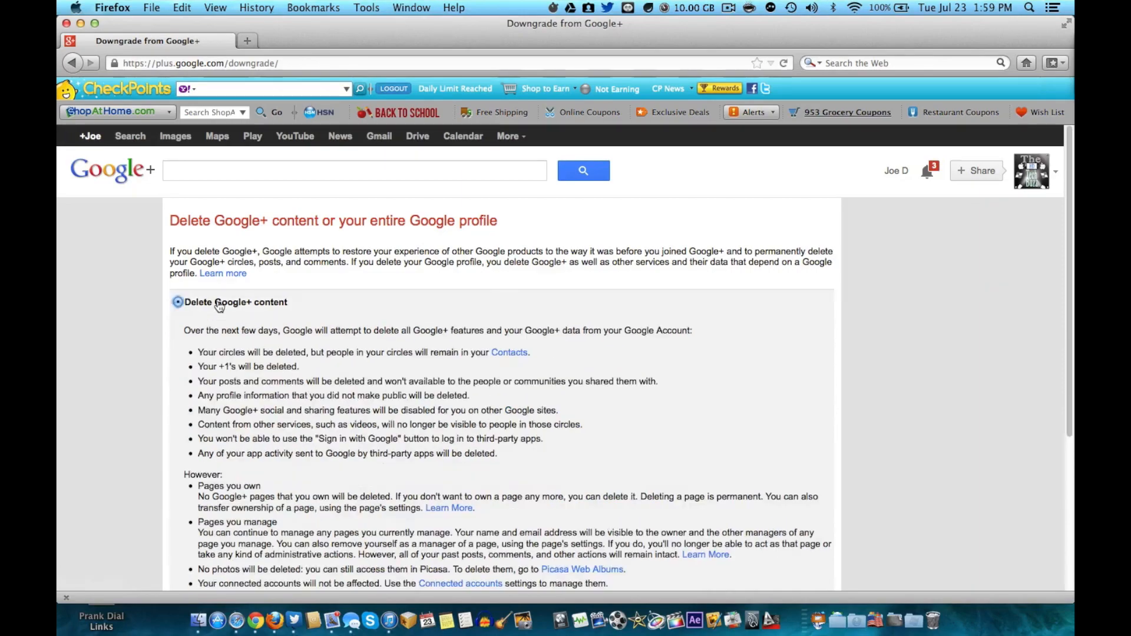
Step: Tick the required acknowledgement and remove the selected Google+ services
{"action": "scroll", "scroll_direction": "down", "scroll_amount": 3}
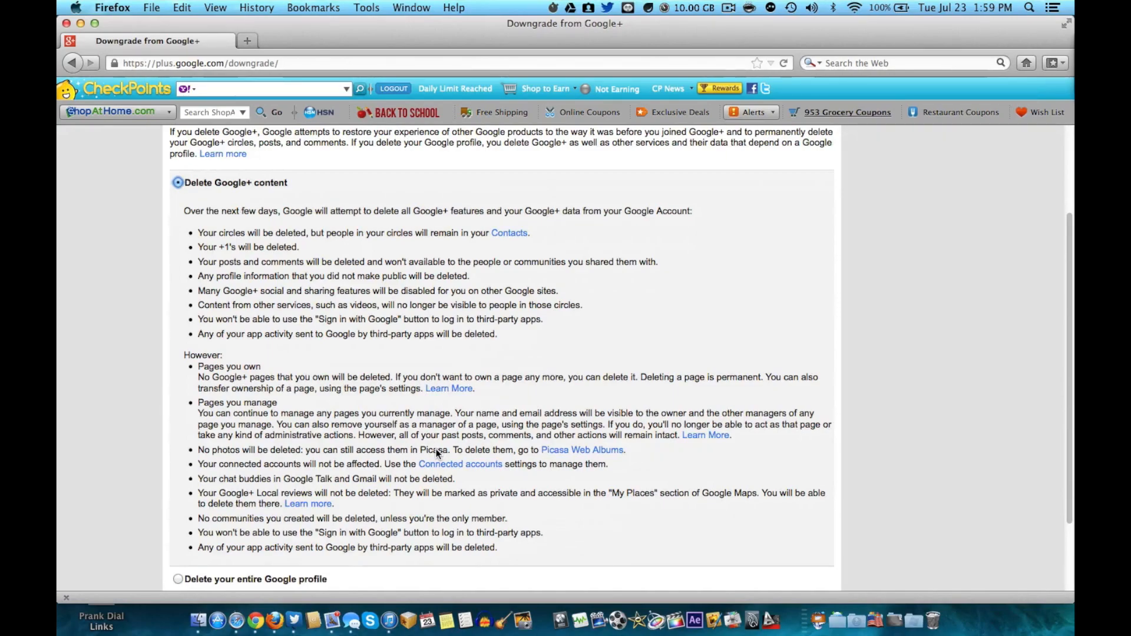
{"action": "scroll", "scroll_direction": "down", "scroll_amount": 3}
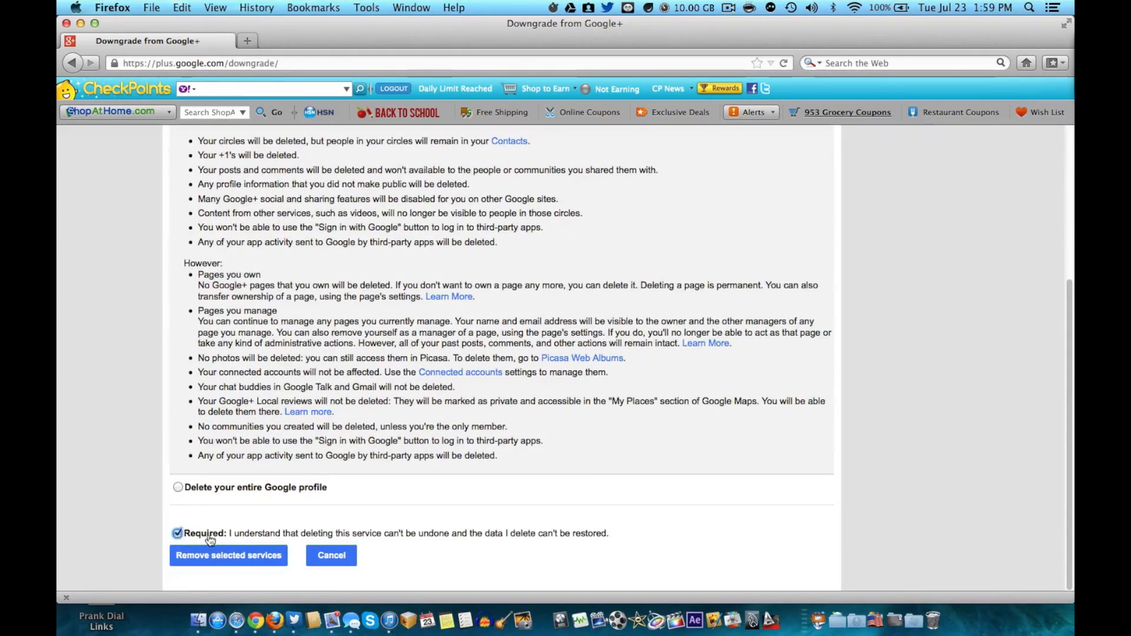
{"action": "left_click", "coordinate": [228, 555]}
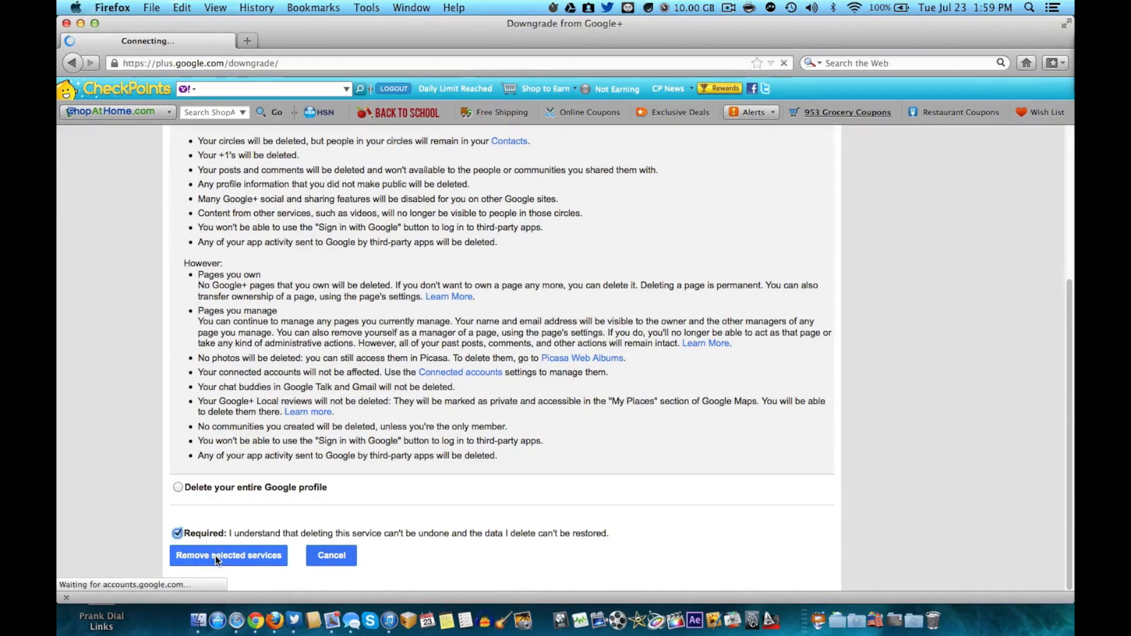
{"action": "left_click", "coordinate": [228, 556]}
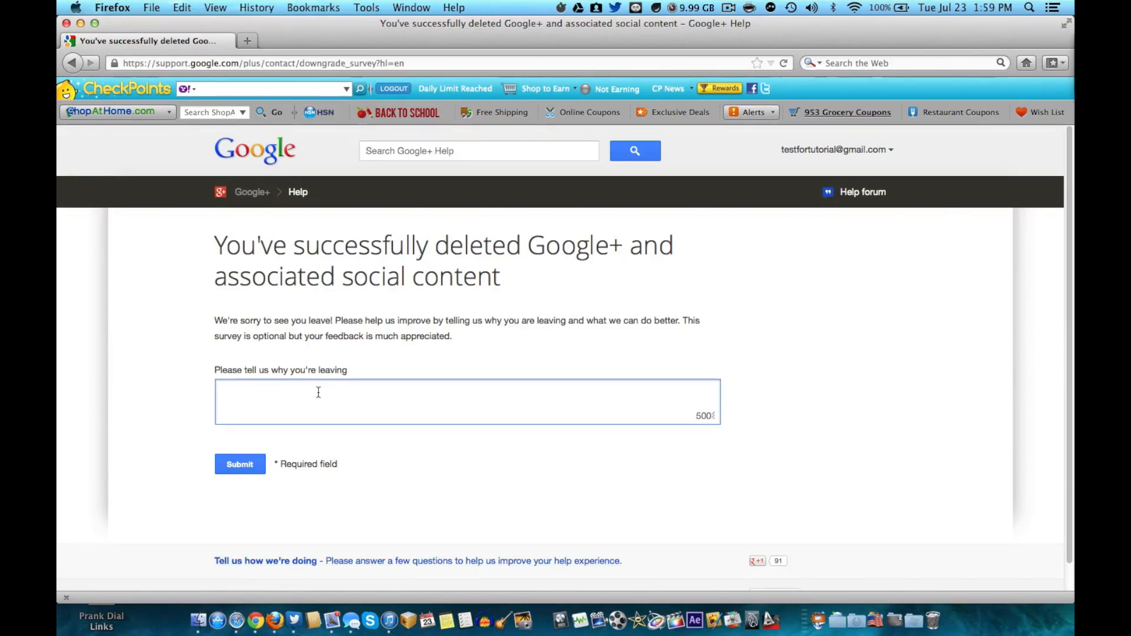
Step: Submit 'Yo I just was bored.' as the leaving reason and return to google.com
{"action": "type", "text": "Yo I just was bored."}
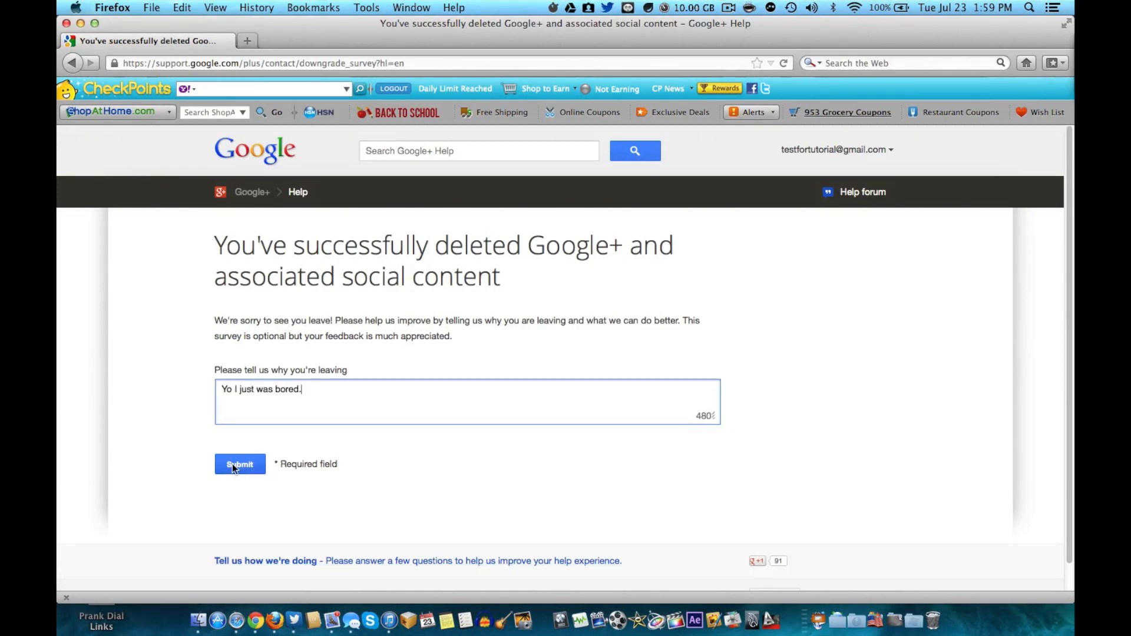
{"action": "left_click", "coordinate": [240, 463]}
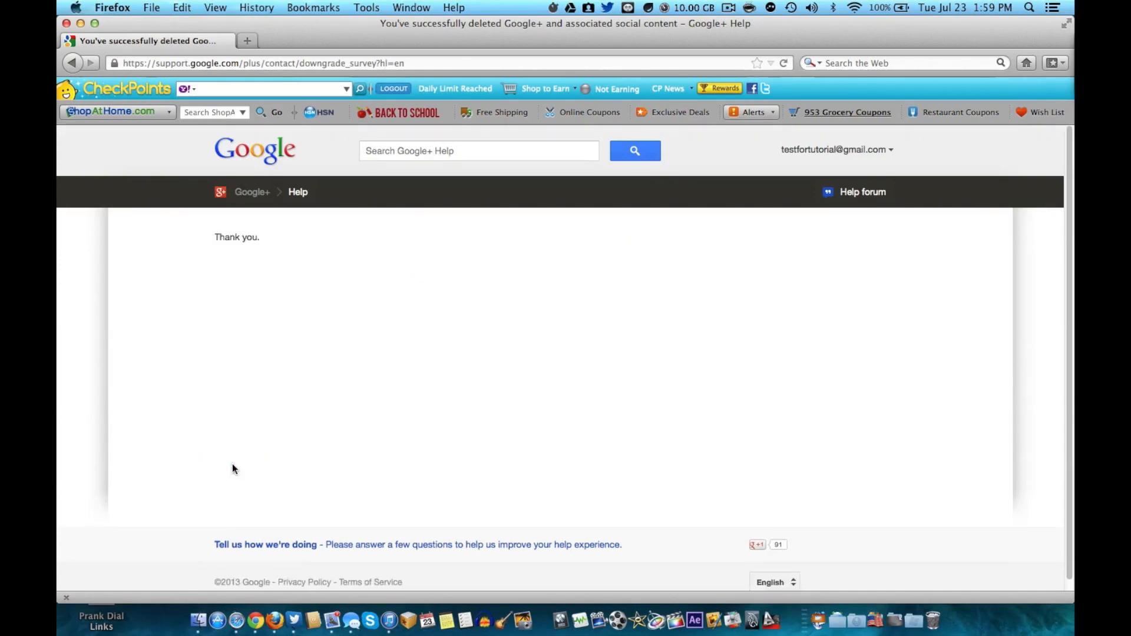
{"action": "mouse_move", "coordinate": [597, 321]}
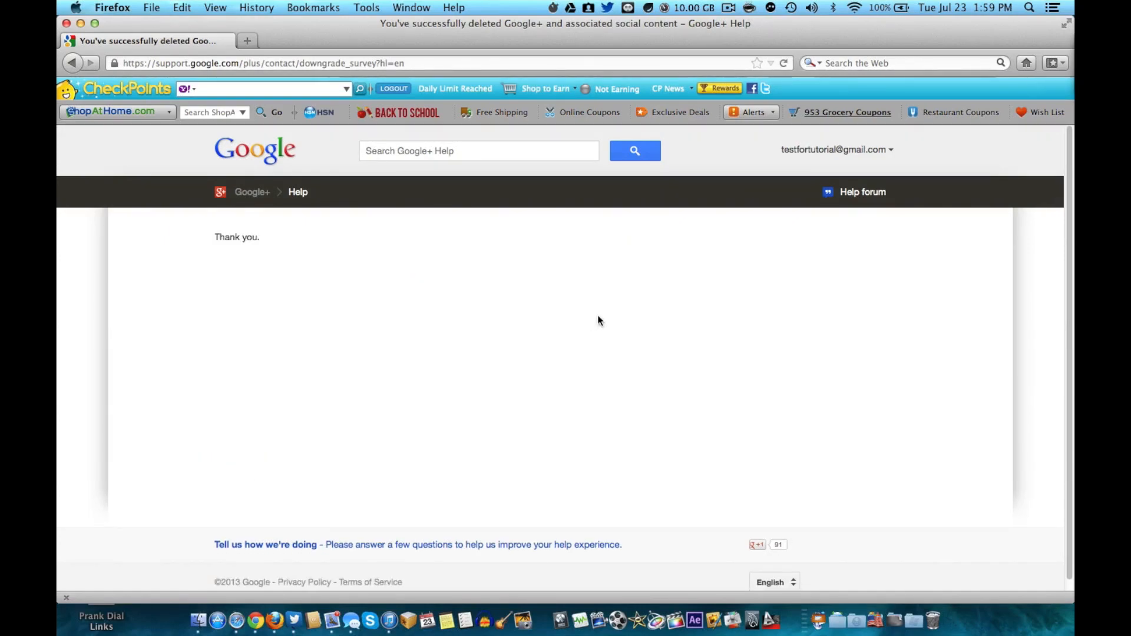
{"action": "left_click", "coordinate": [835, 149]}
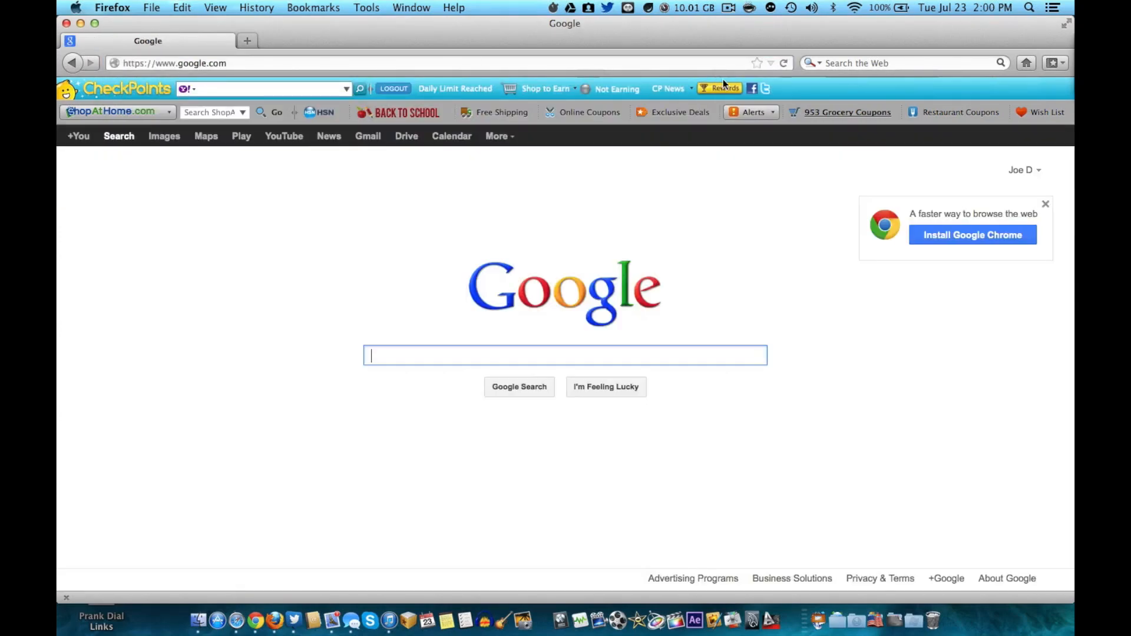
Step: Reopen Account settings and confirm Account Management no longer lists Google+ deletion
{"action": "left_click", "coordinate": [1020, 170]}
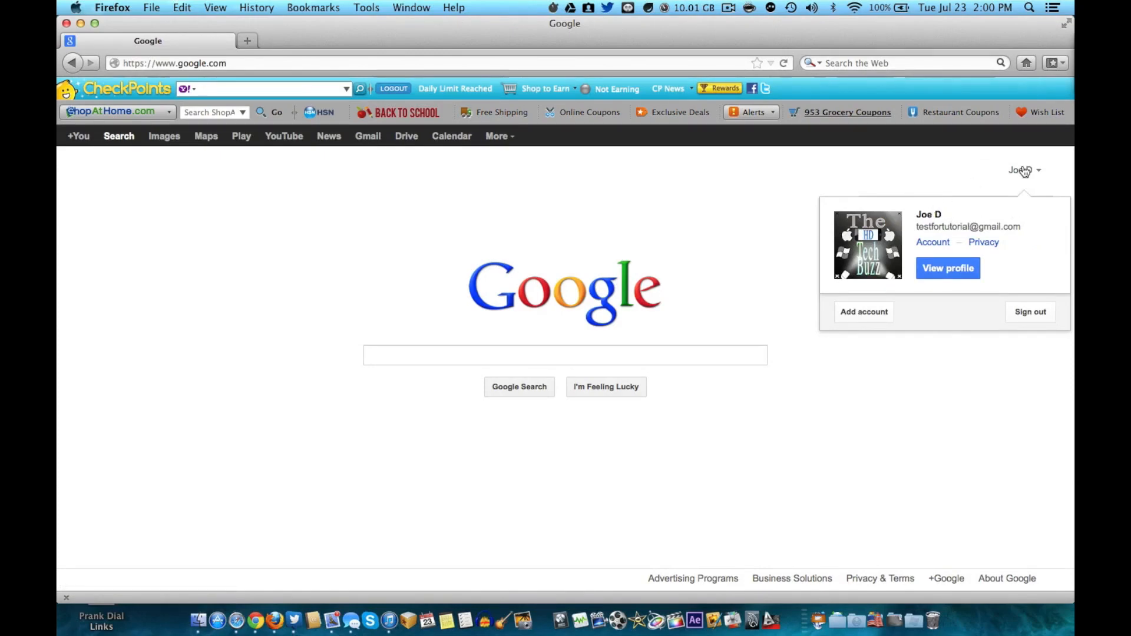
{"action": "mouse_move", "coordinate": [932, 241]}
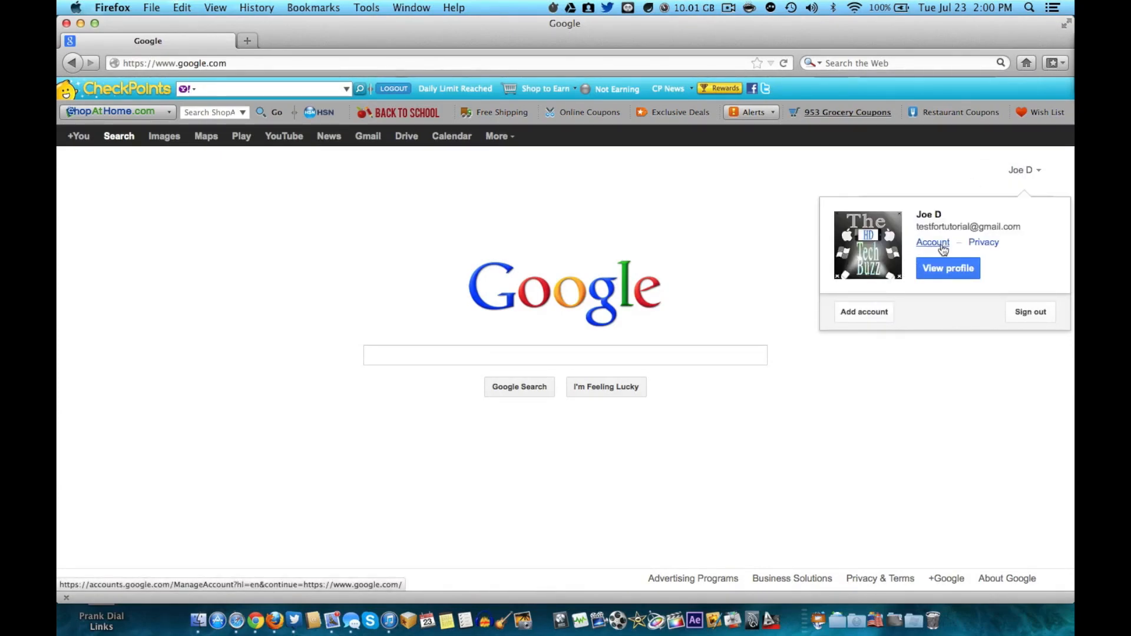
{"action": "left_click", "coordinate": [932, 242]}
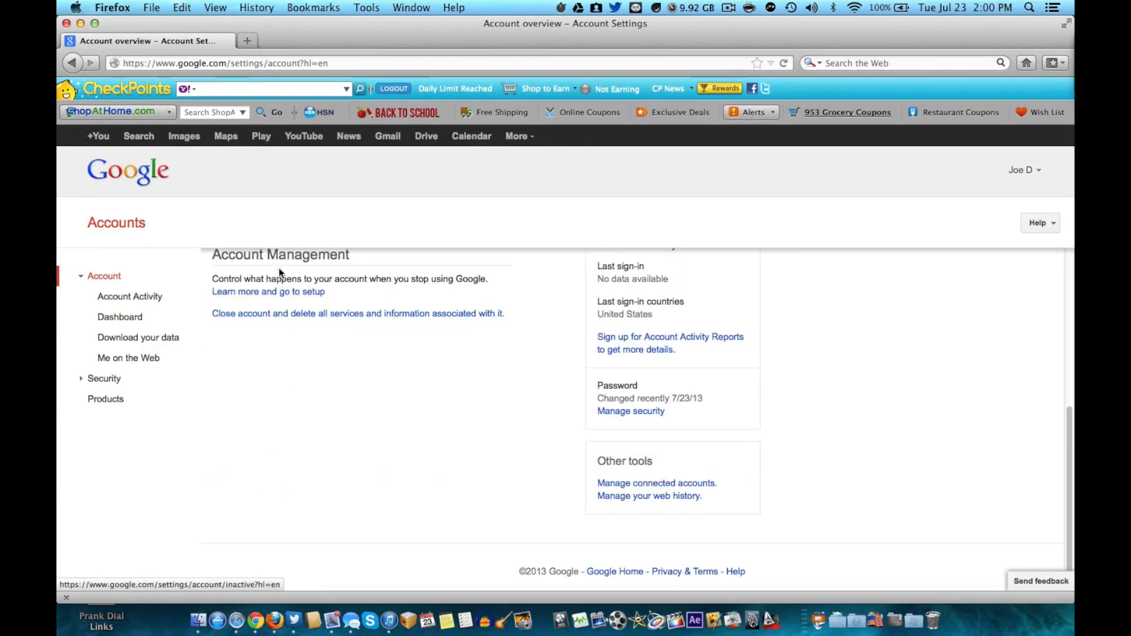
{"action": "scroll", "scroll_direction": "up", "scroll_amount": 3}
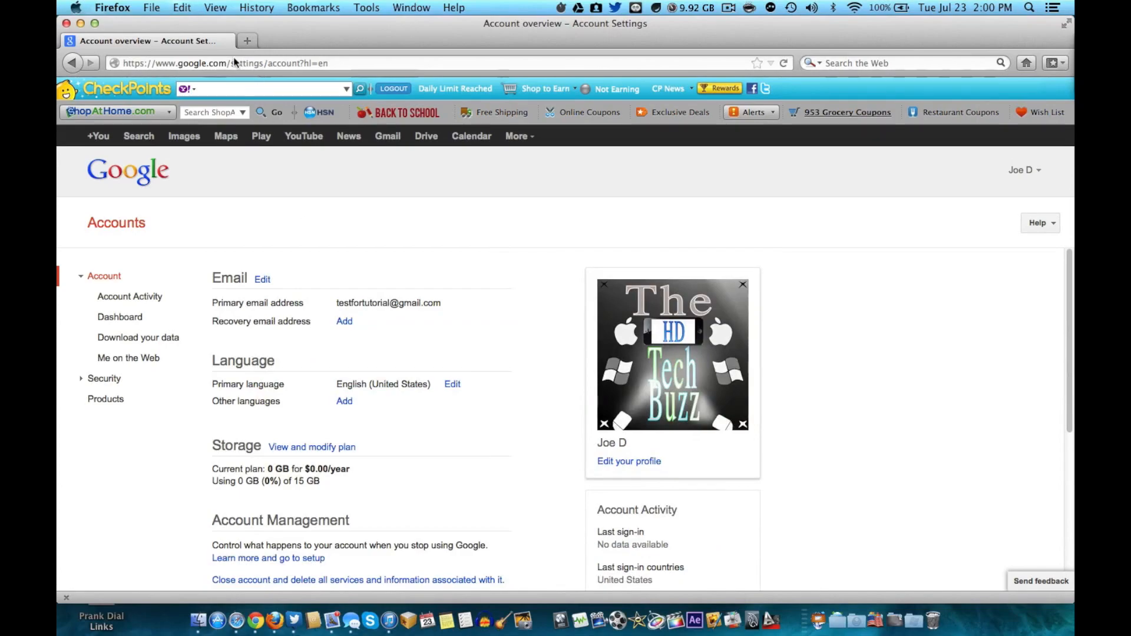
{"action": "mouse_move", "coordinate": [518, 135]}
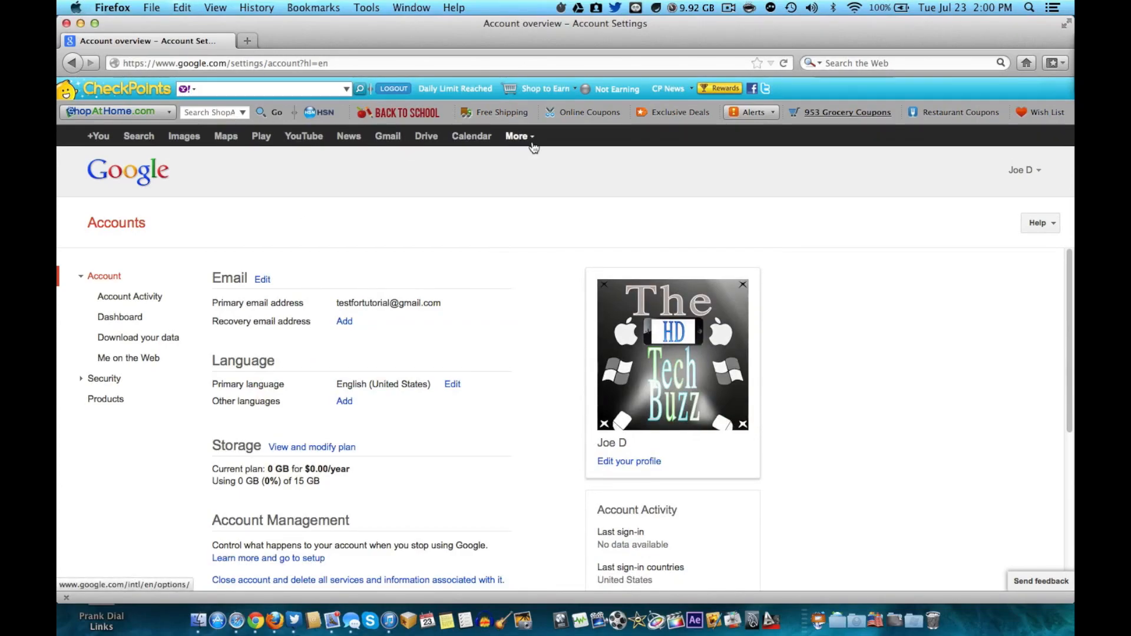